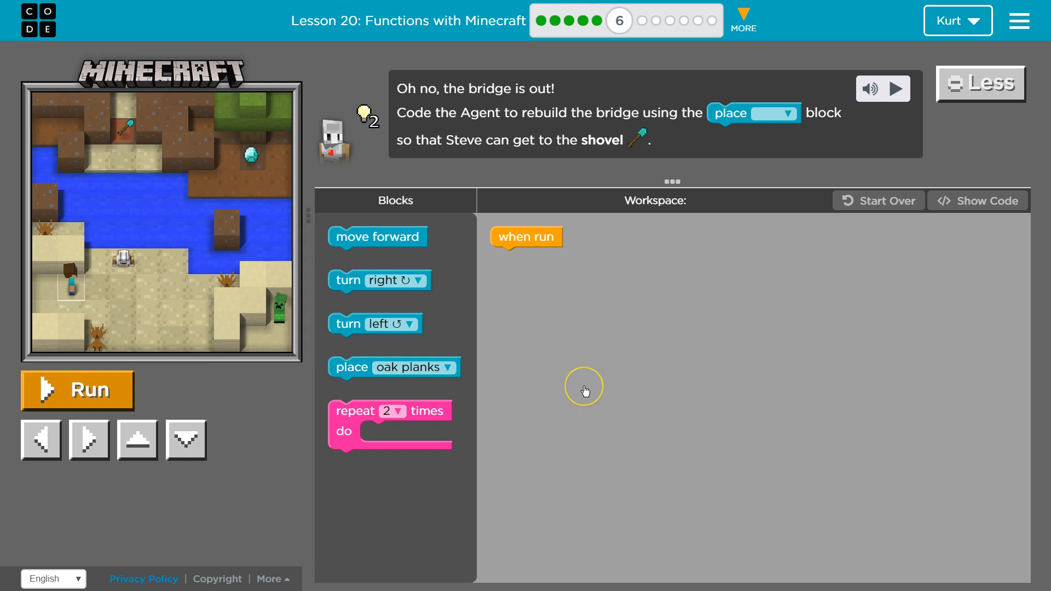
pyautogui.moveTo(593, 343)
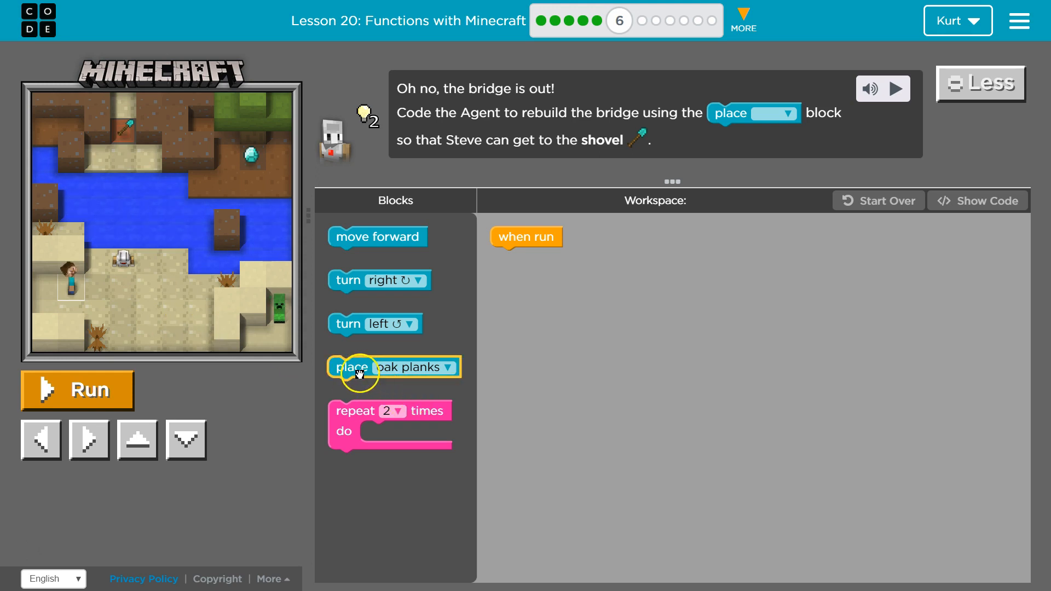
pyautogui.moveTo(121, 228)
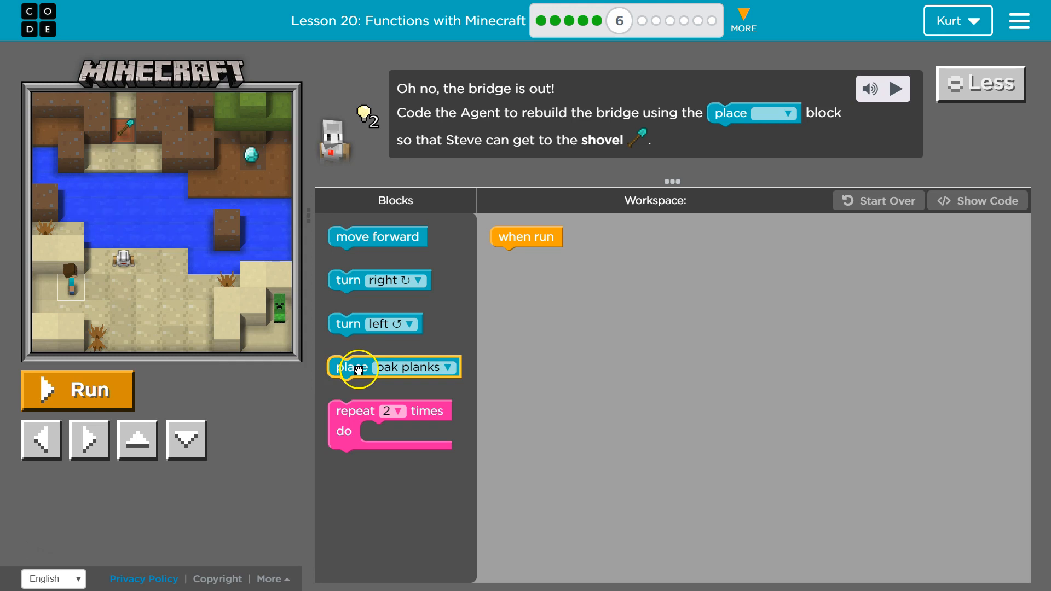
# Attach a 'place oak planks' block under 'when run' and run the one-block program.
pyautogui.moveTo(375, 368); pyautogui.dragTo(550, 259)
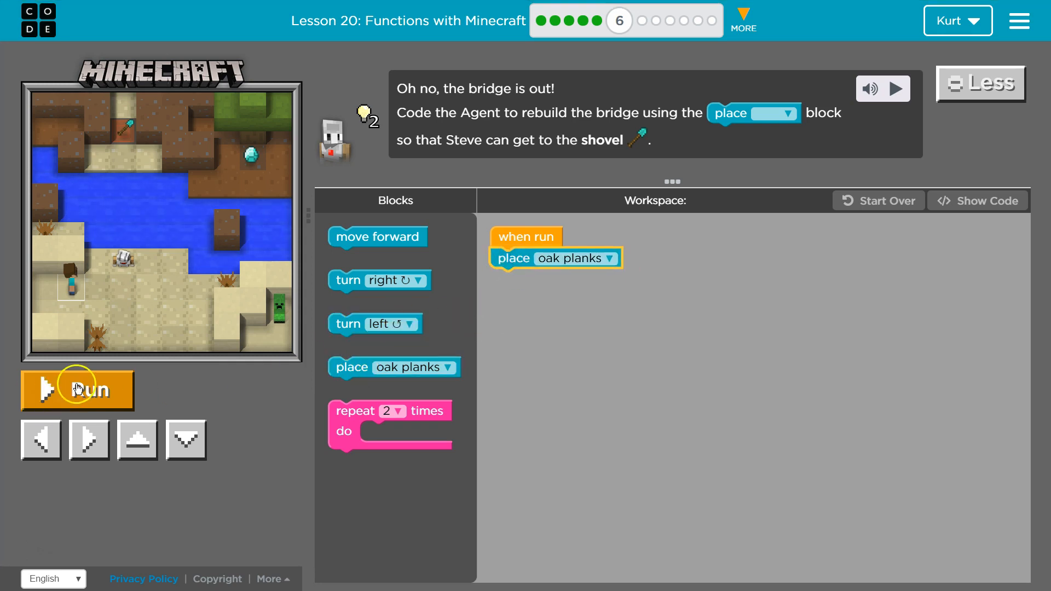
pyautogui.click(77, 390)
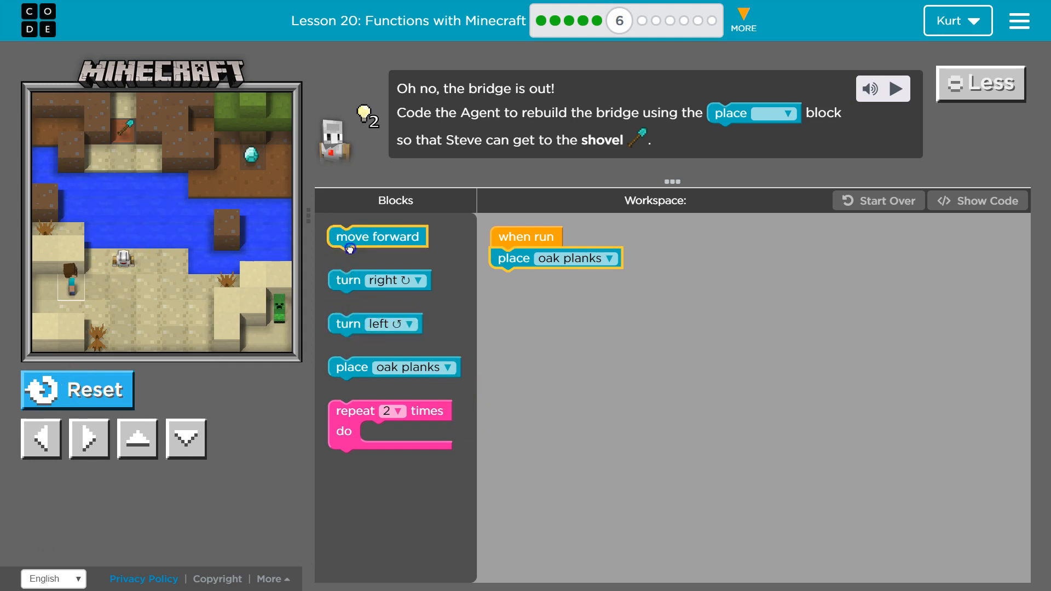
# Insert a 'move forward' block before 'place oak planks' and run so one plank is laid.
pyautogui.moveTo(377, 236); pyautogui.dragTo(539, 258)
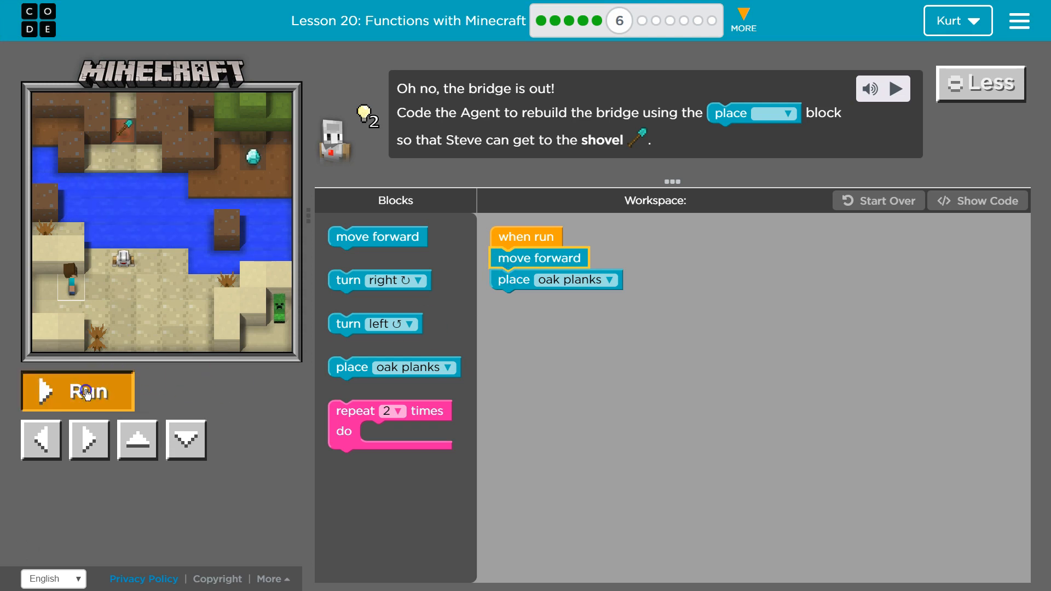
pyautogui.click(76, 392)
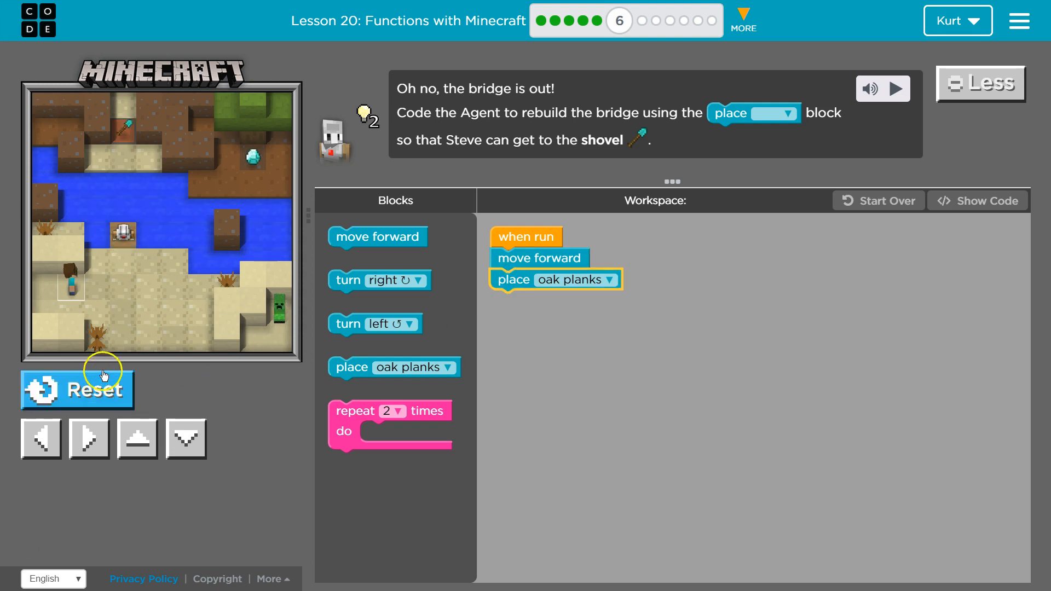
pyautogui.moveTo(222, 313)
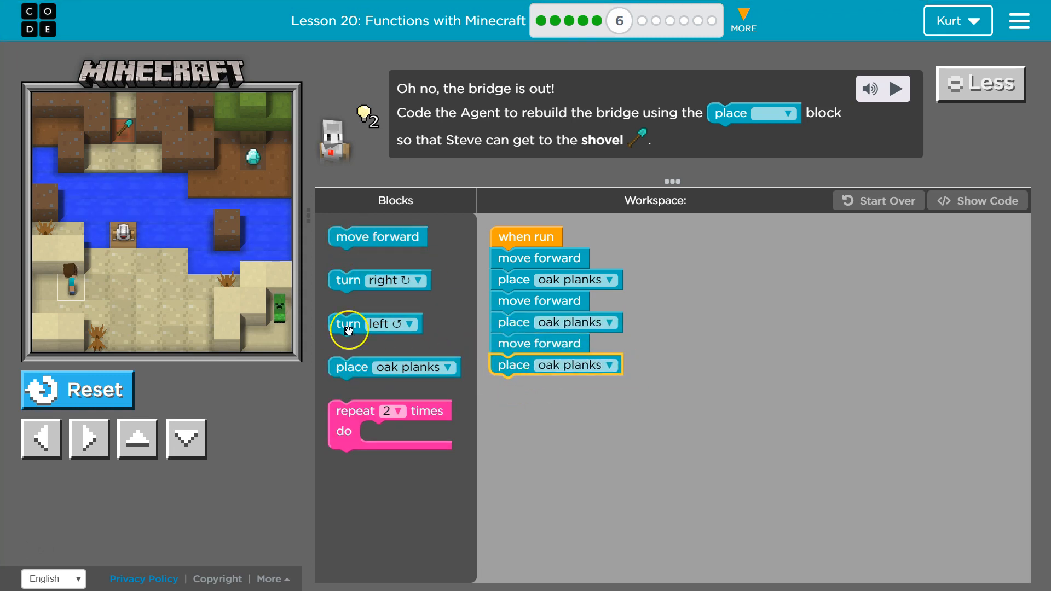
pyautogui.moveTo(513, 324)
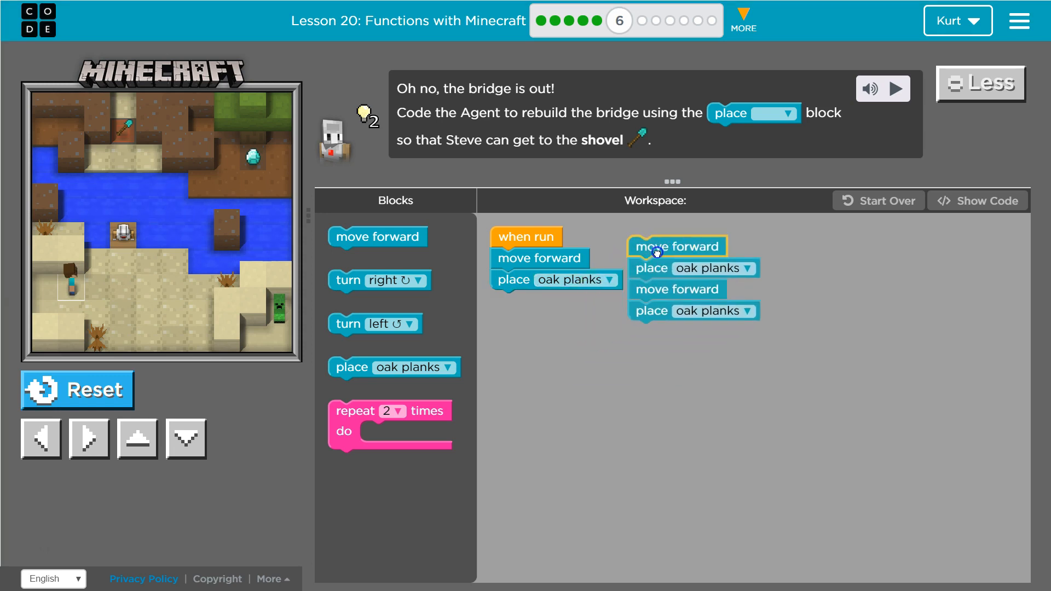
# Remove the duplicated move/place pair and set the repeat loop around the remaining pair to 3 times.
pyautogui.moveTo(677, 246); pyautogui.dragTo(824, 270)
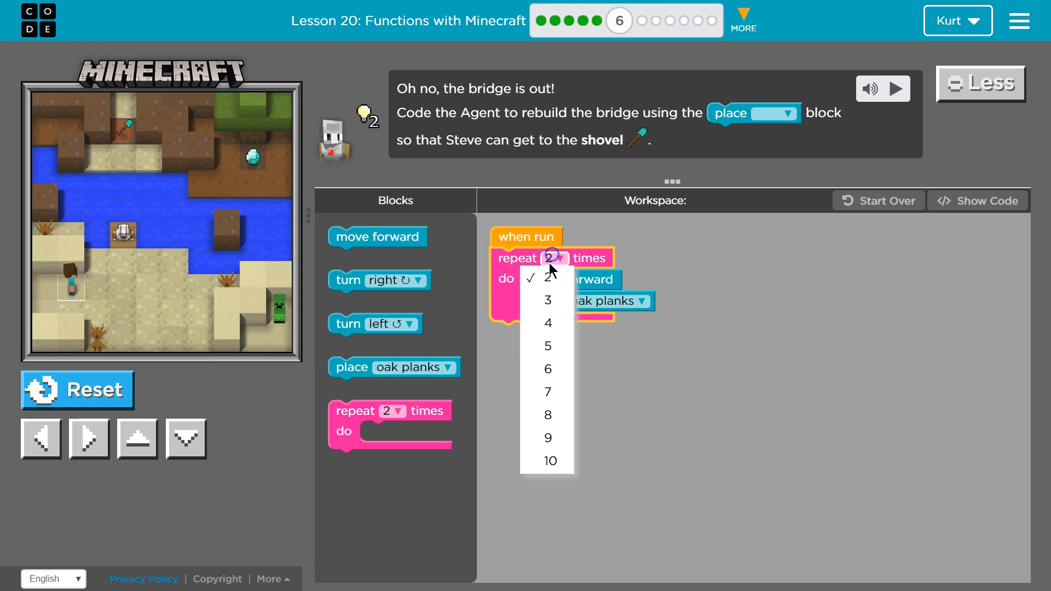
pyautogui.click(548, 300)
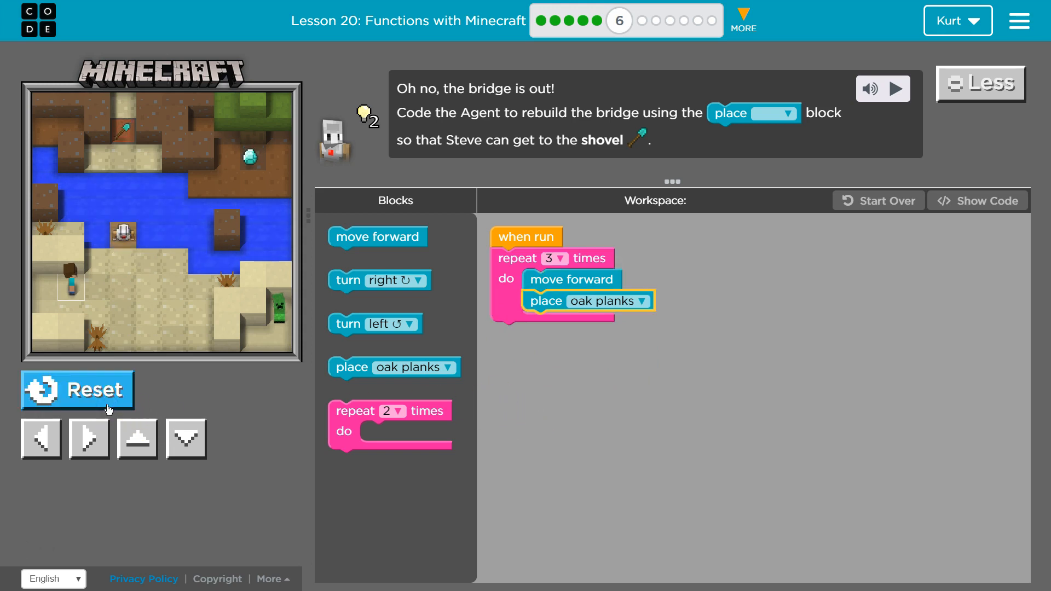
# Run the repeat-3 program so the bridge is built and Puzzle 6 completes.
pyautogui.click(89, 438)
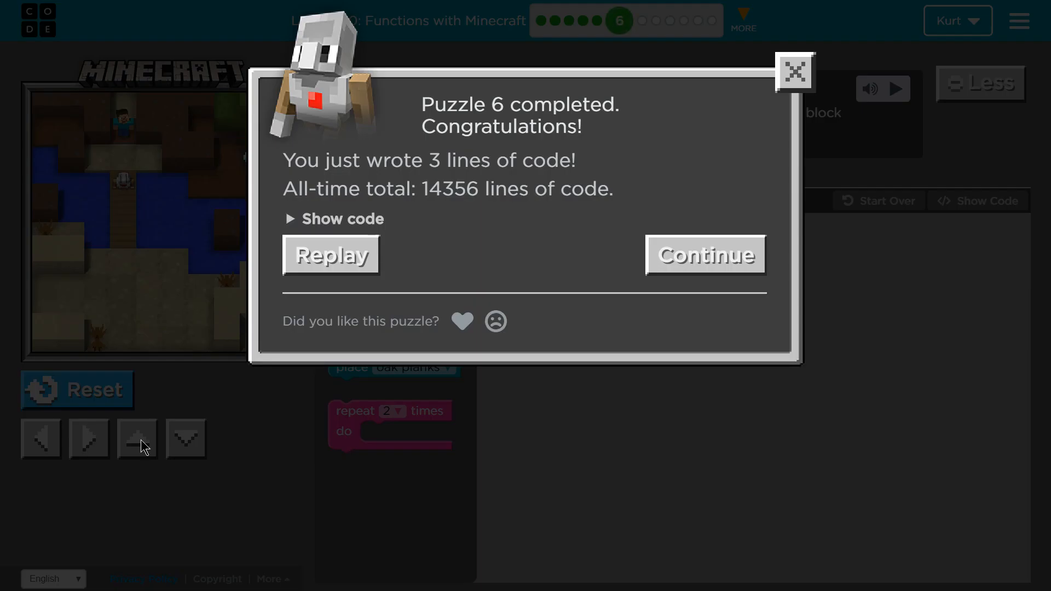
pyautogui.moveTo(512, 361)
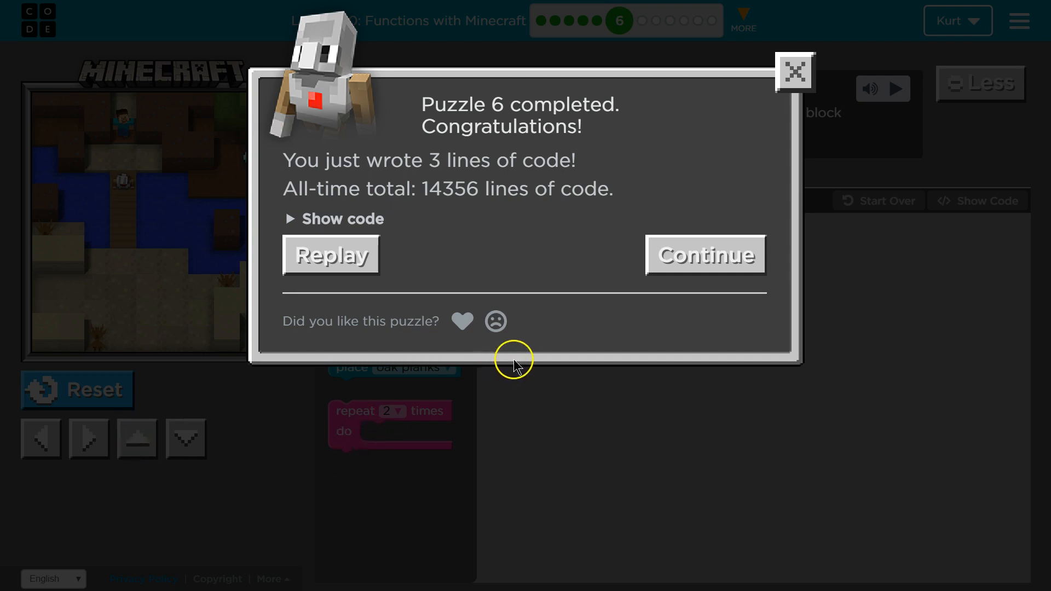